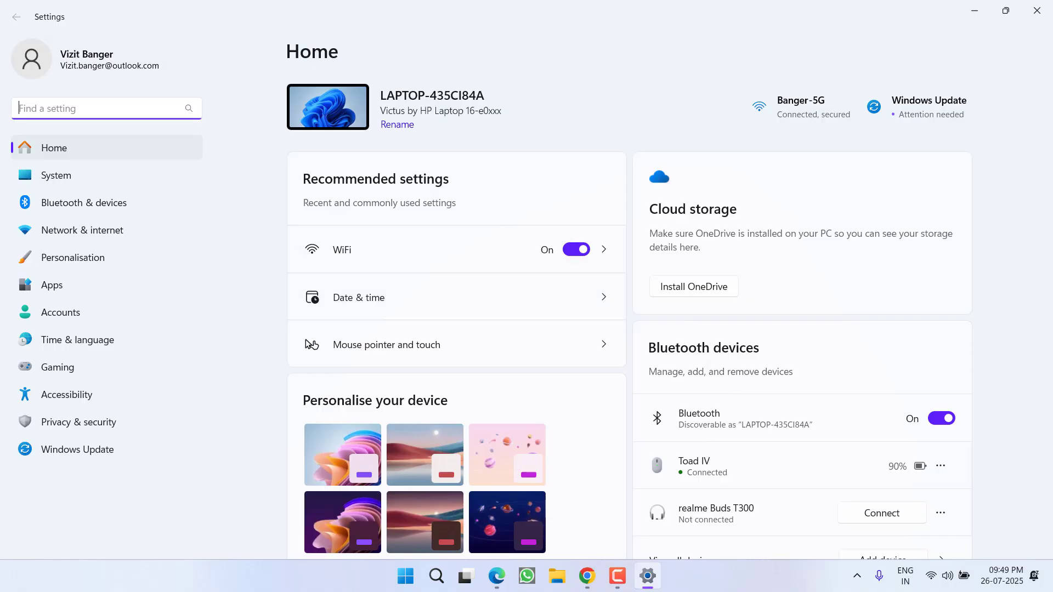
# - Show the Network & internet page with Wi‑Fi connected to Banger-5G
pyautogui.click(82, 230)
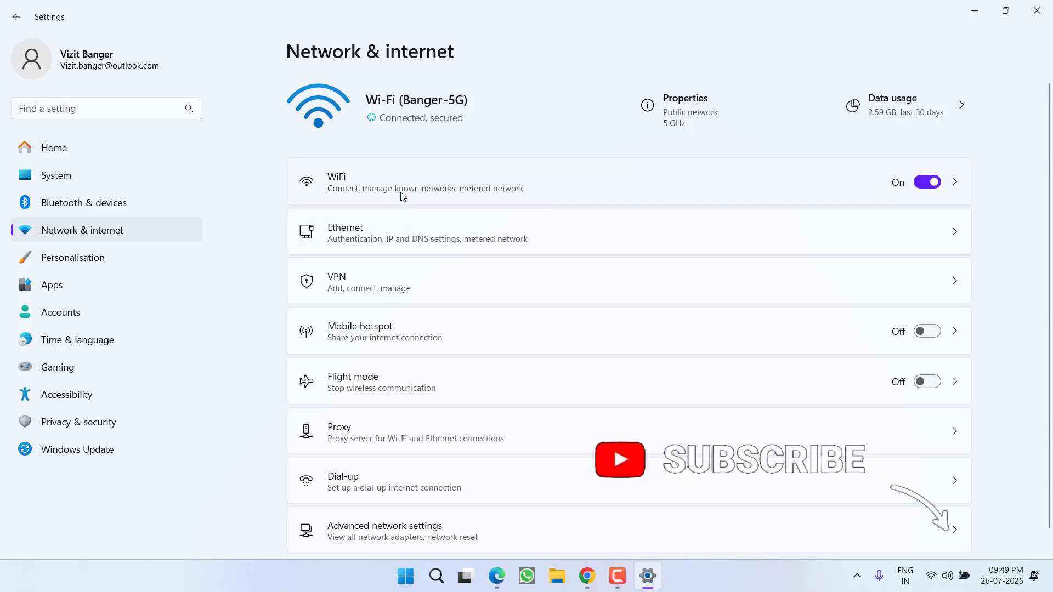
pyautogui.moveTo(392, 247)
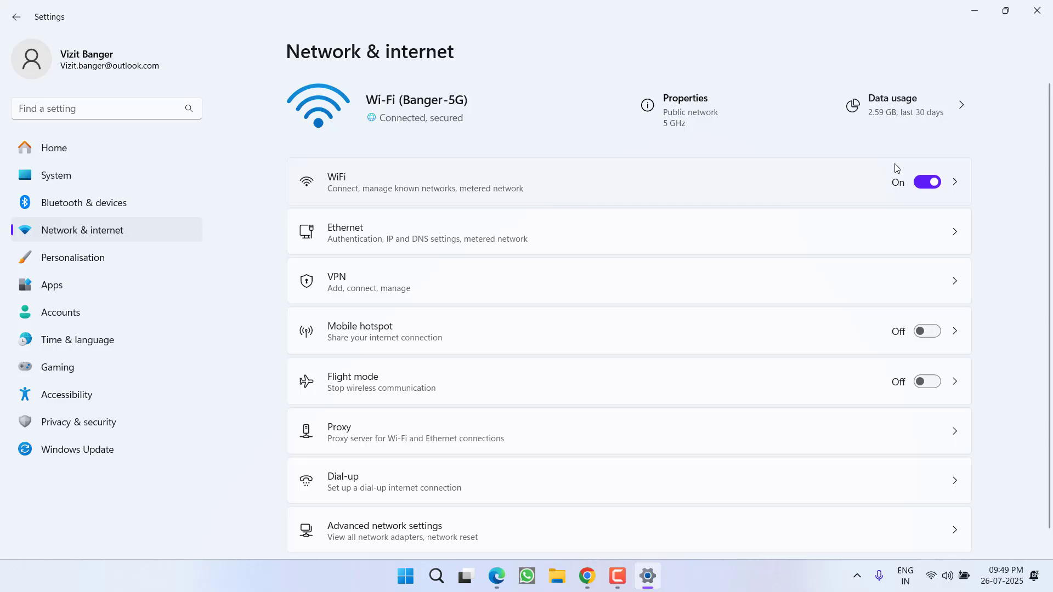
pyautogui.moveTo(954, 131)
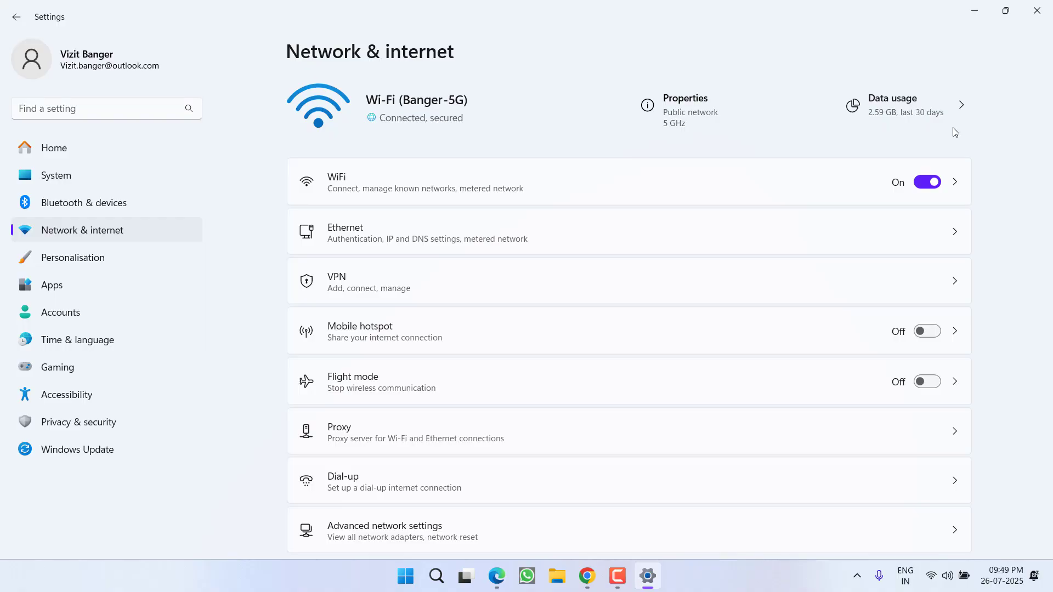
pyautogui.moveTo(854, 182)
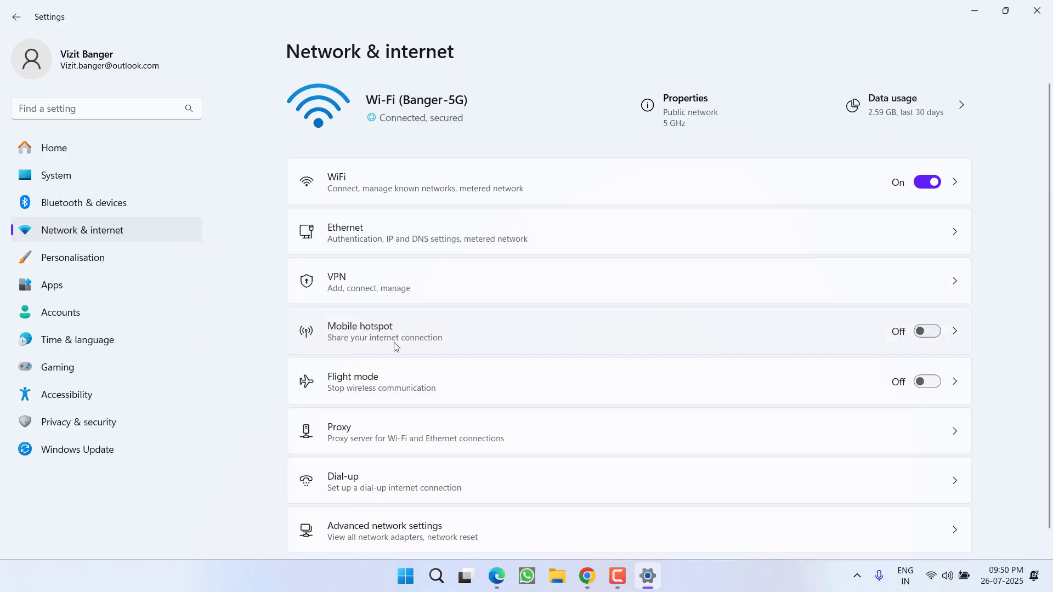
pyautogui.moveTo(498, 337)
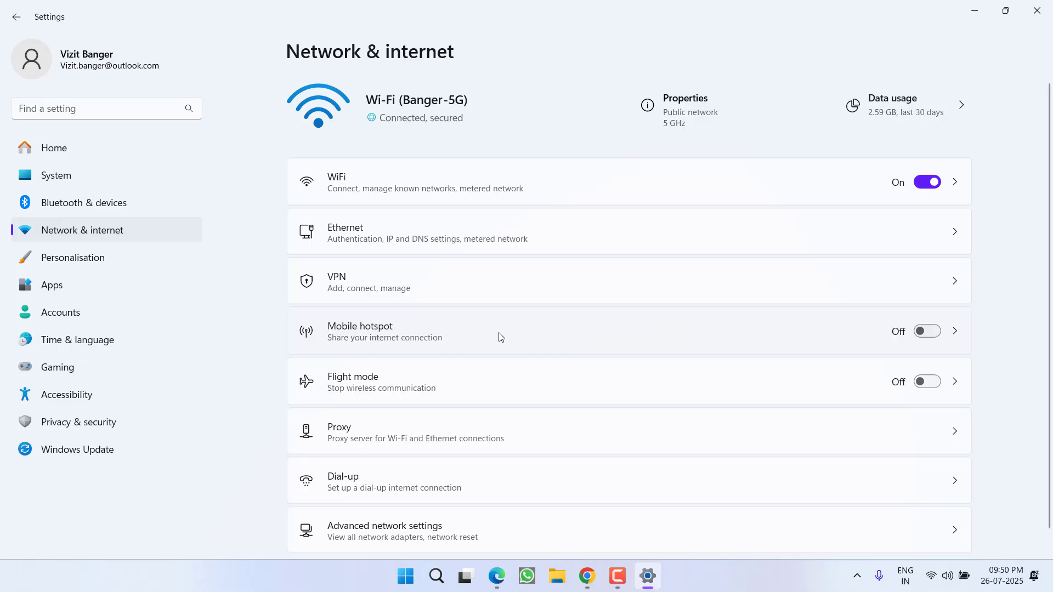
pyautogui.moveTo(512, 334)
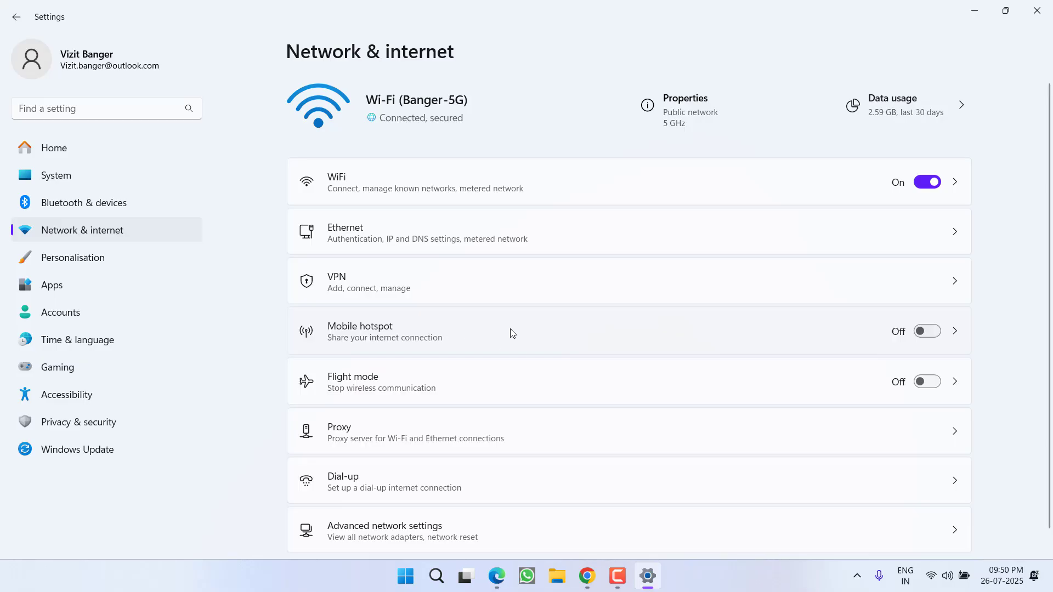
pyautogui.moveTo(527, 289)
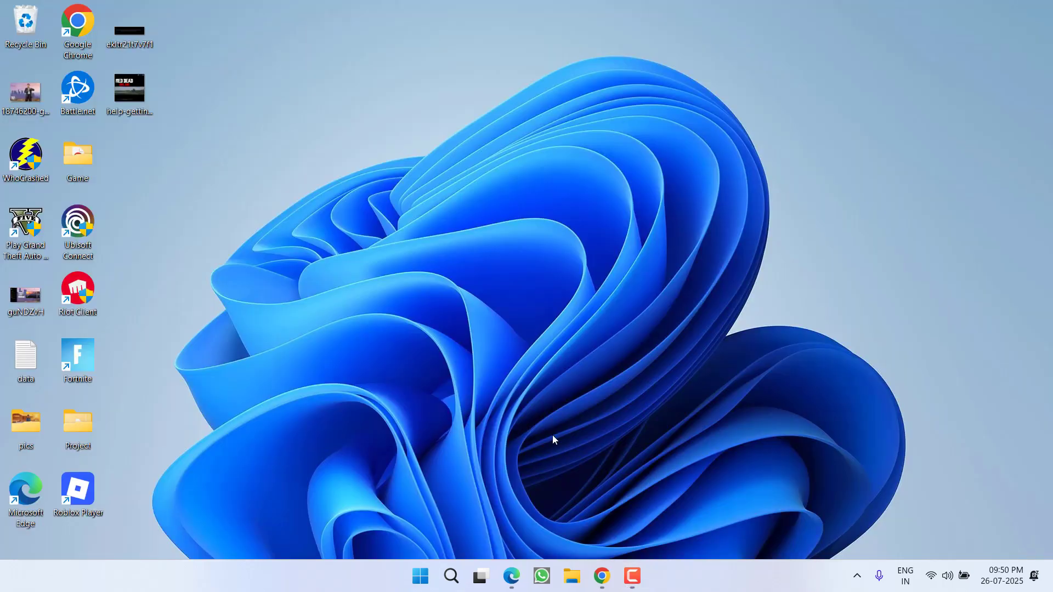
pyautogui.moveTo(577, 466)
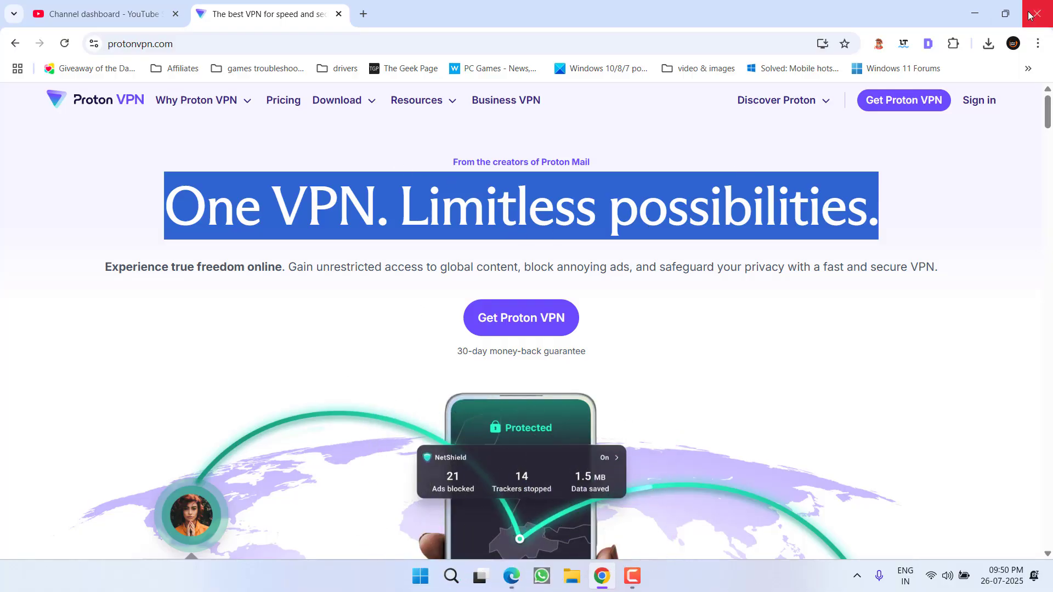
pyautogui.click(1033, 13)
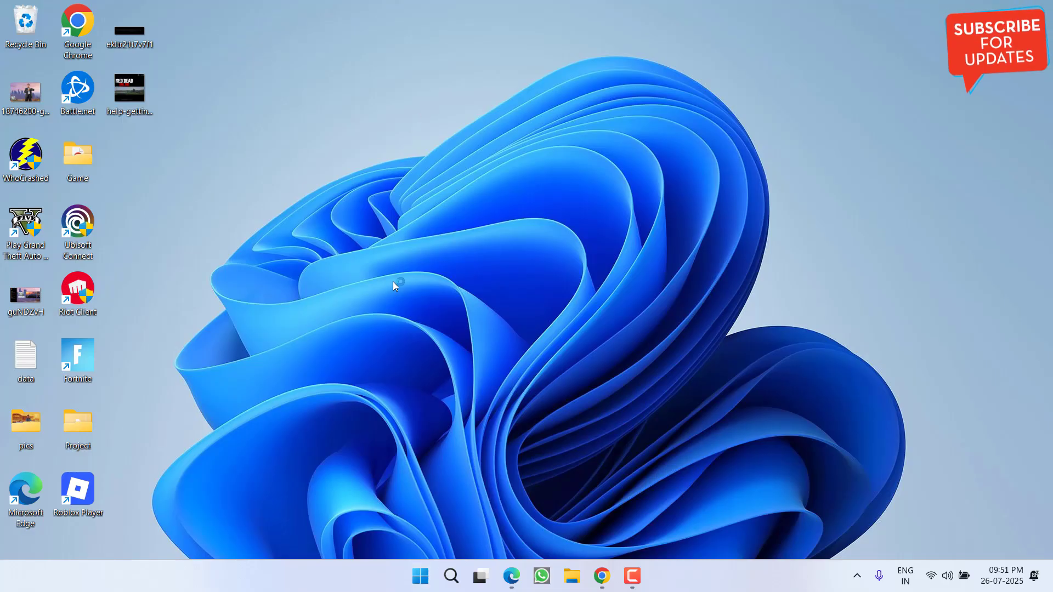
pyautogui.moveTo(410, 294)
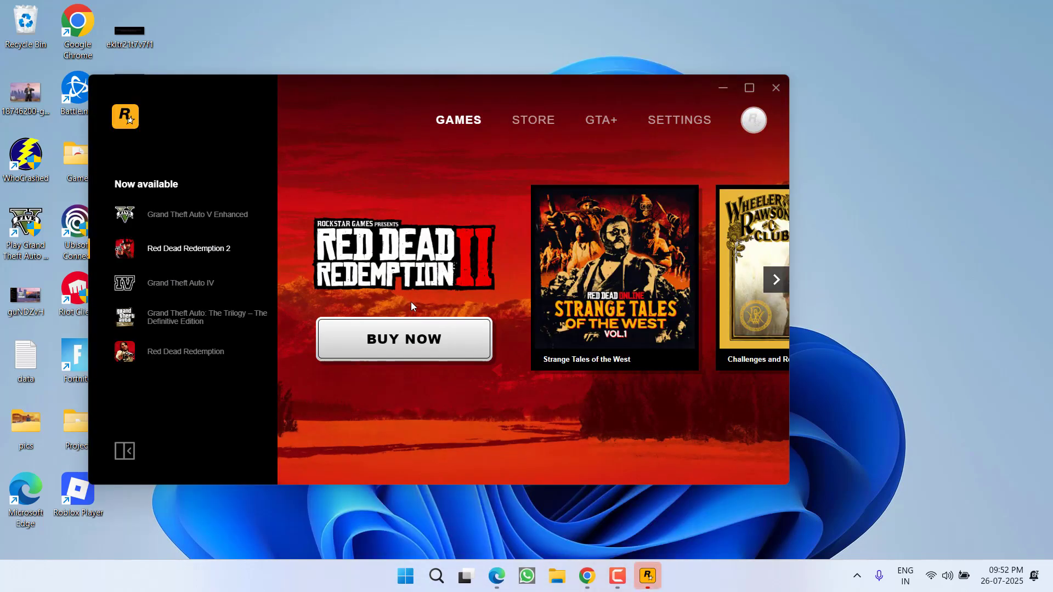
# - Open the Rockstar launcher account menu to confirm which account is signed in
pyautogui.click(752, 120)
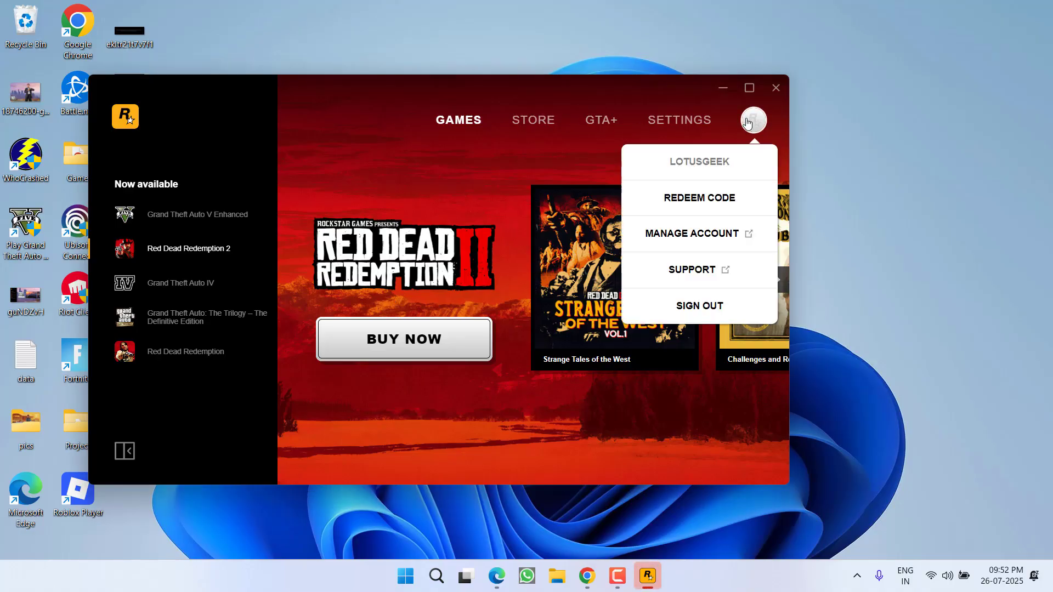
pyautogui.moveTo(470, 166)
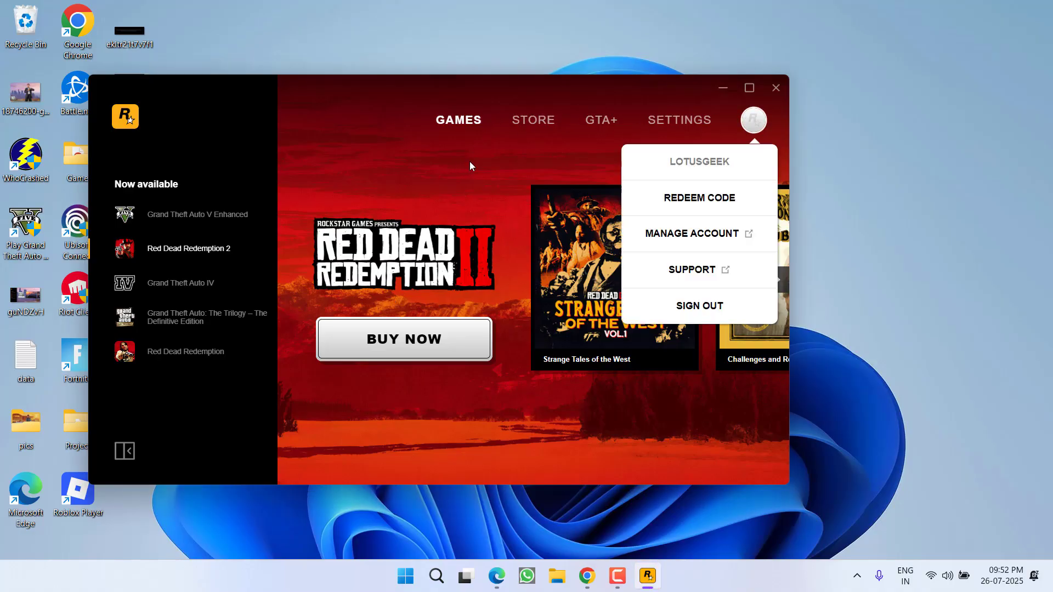
pyautogui.moveTo(562, 125)
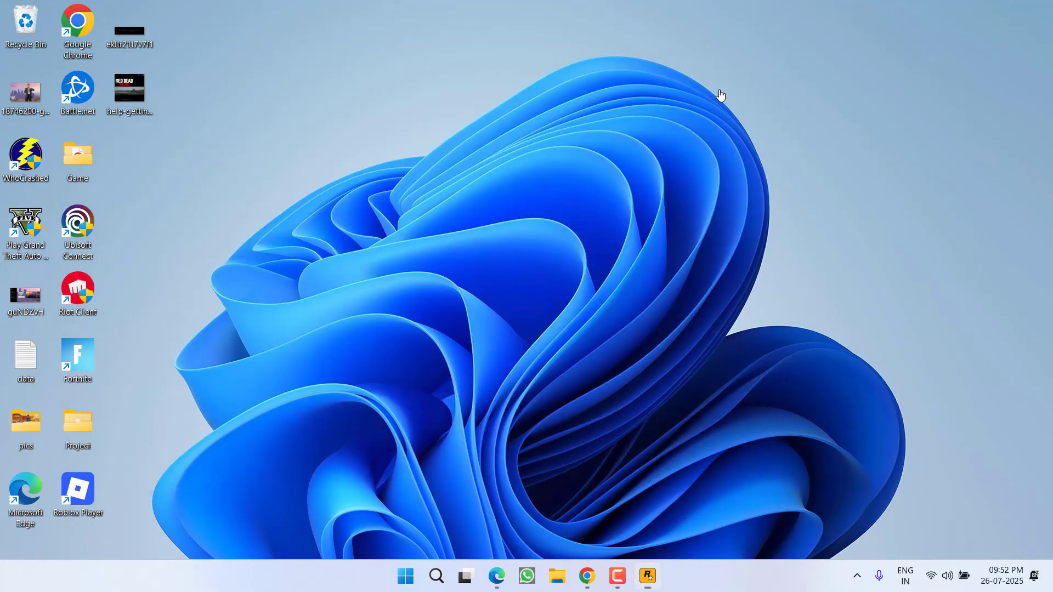
# - Browse to F:\Rockstar Games\Grand Theft Auto V Enhanced and open GTA5_Enhanced's context menu
pyautogui.click(557, 577)
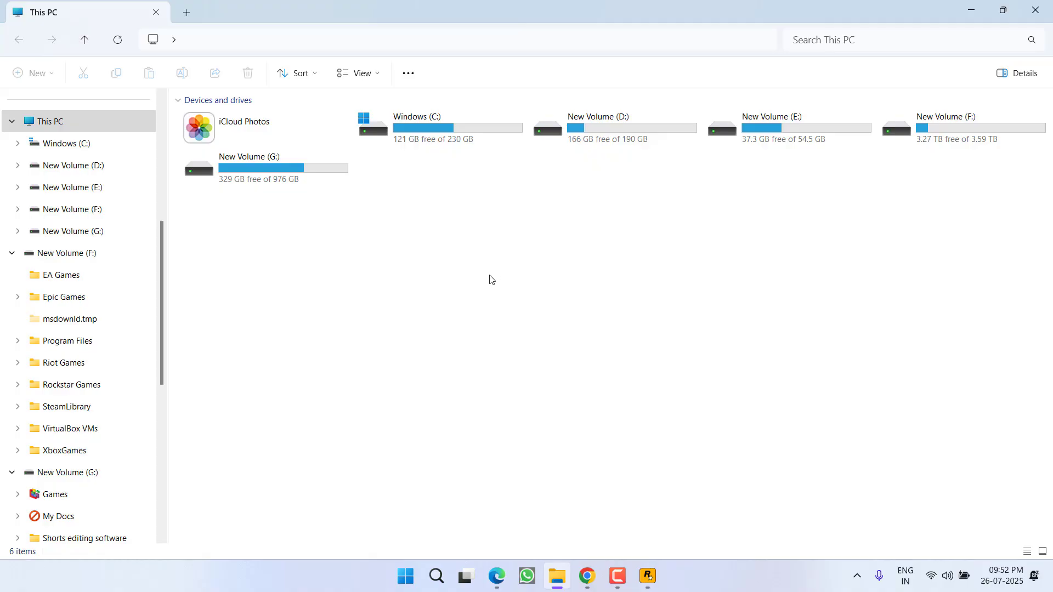
pyautogui.moveTo(485, 291)
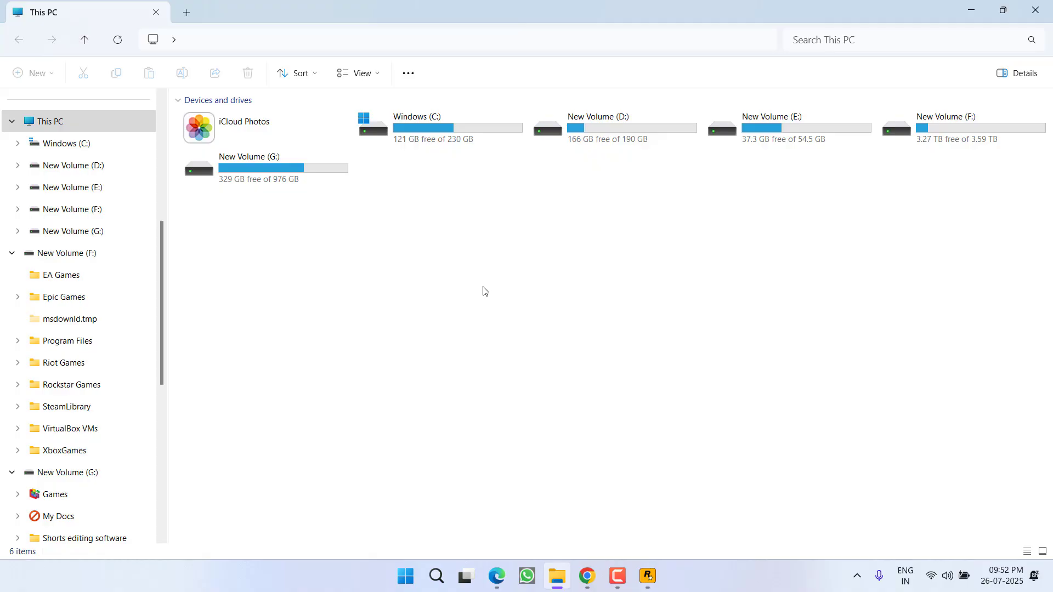
pyautogui.moveTo(480, 294)
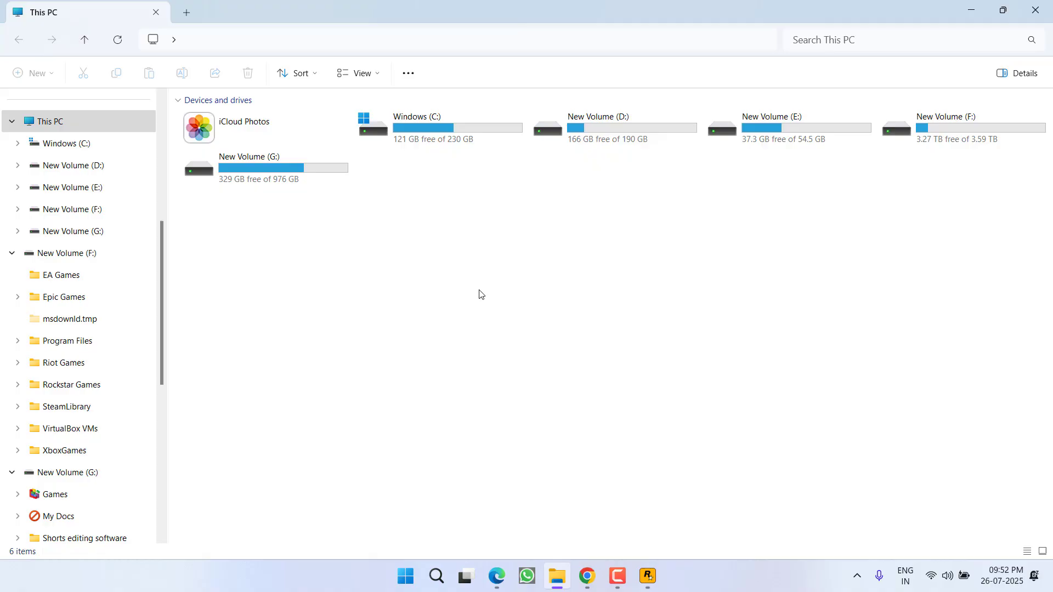
pyautogui.moveTo(488, 290)
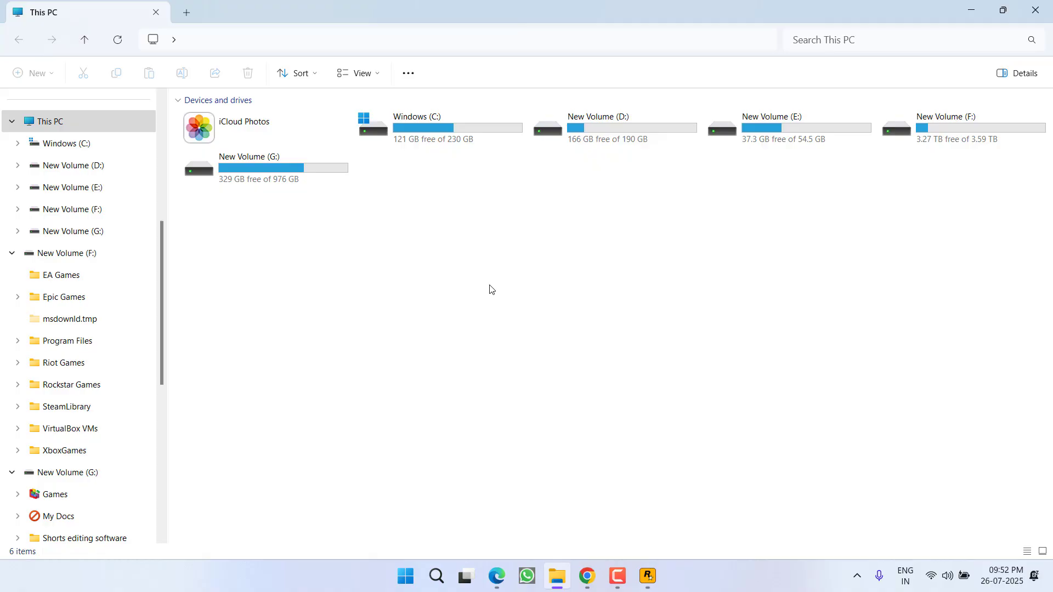
pyautogui.moveTo(966, 129)
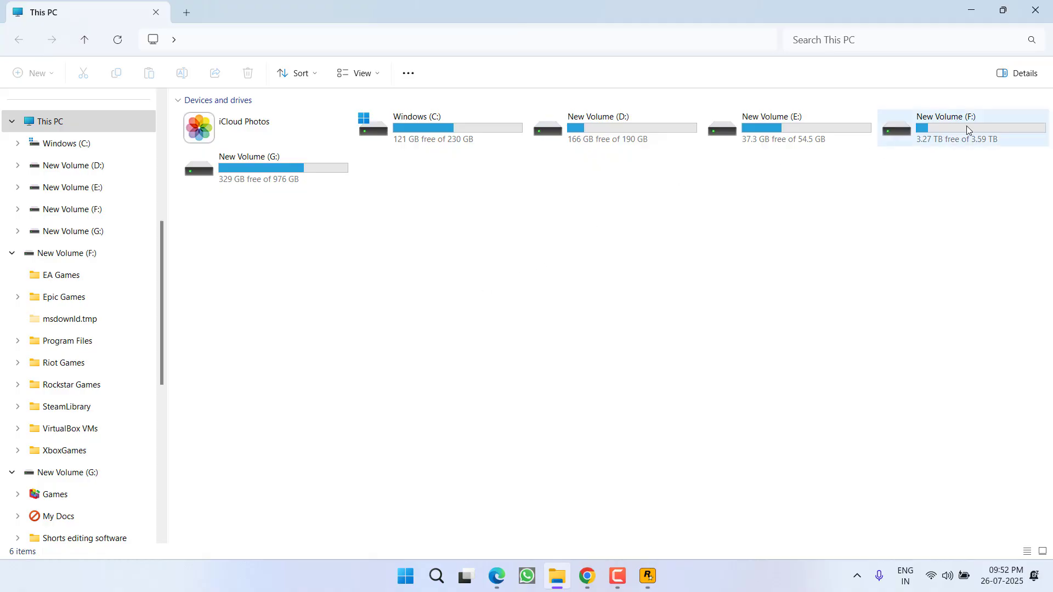
pyautogui.doubleClick(960, 128)
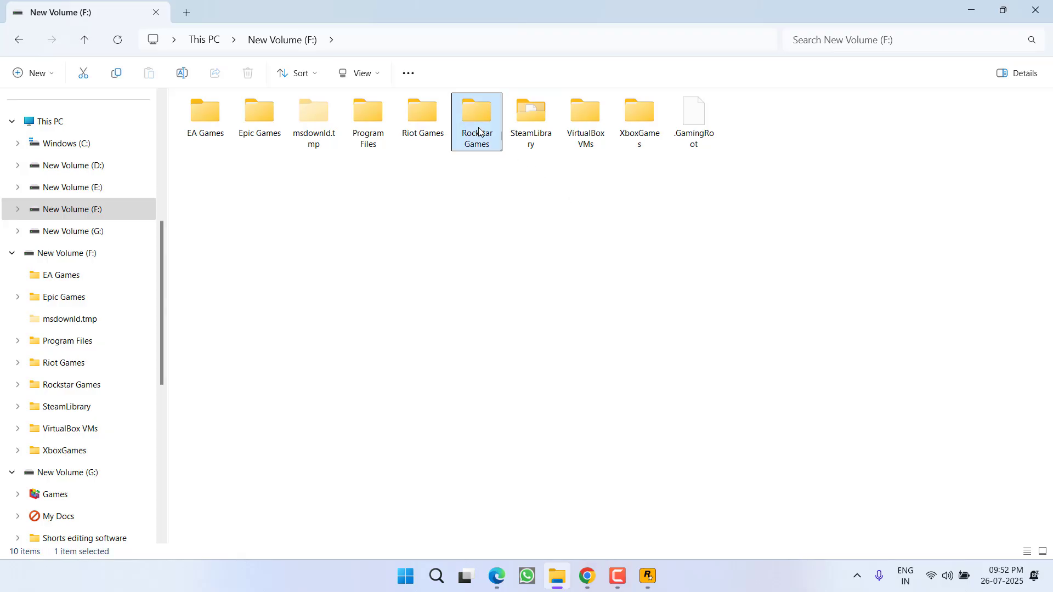
pyautogui.doubleClick(476, 117)
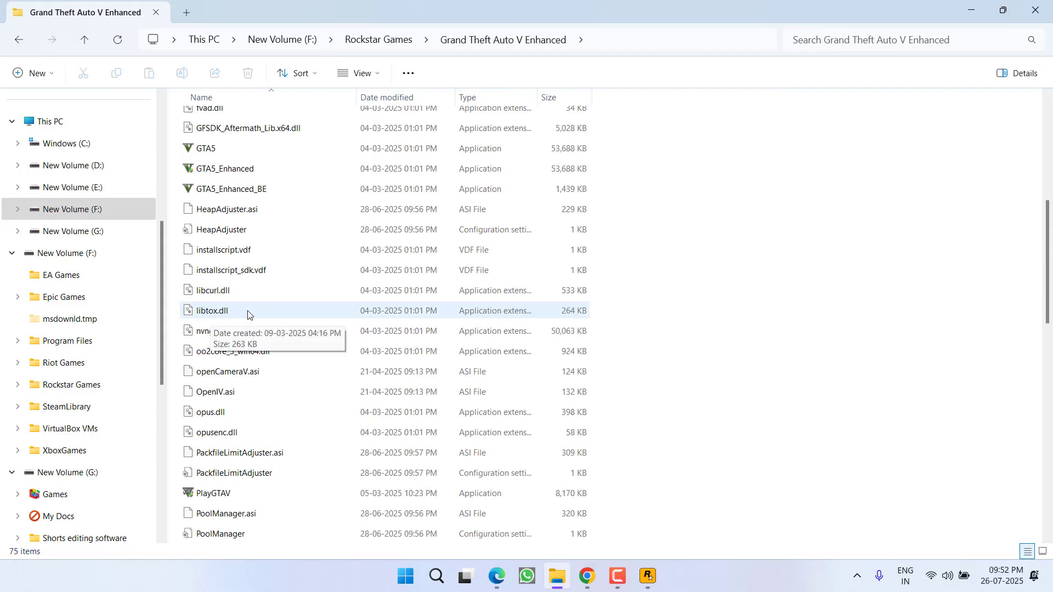
pyautogui.click(225, 168)
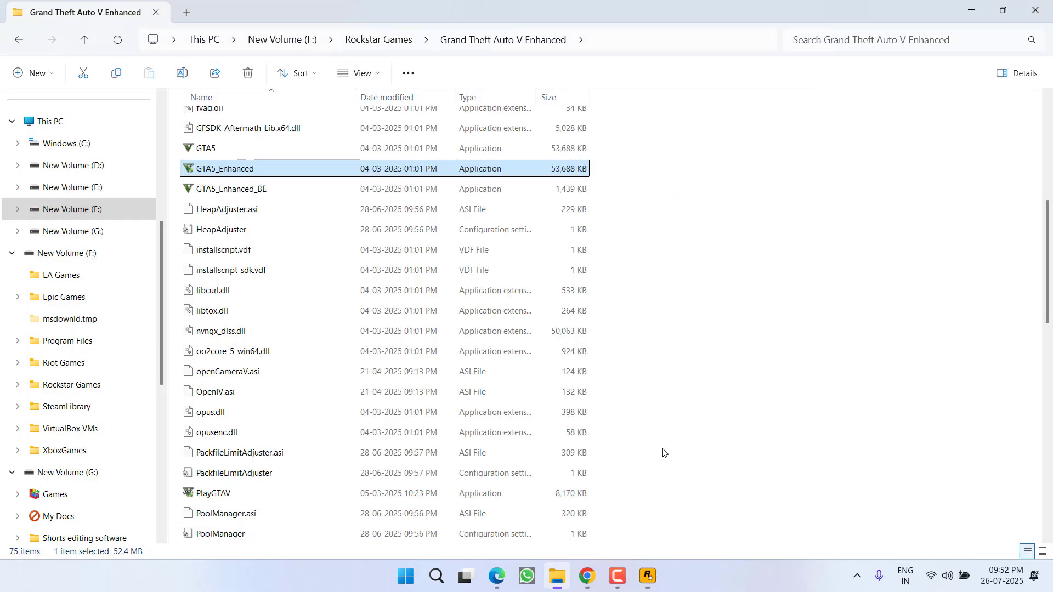
pyautogui.rightClick(225, 168)
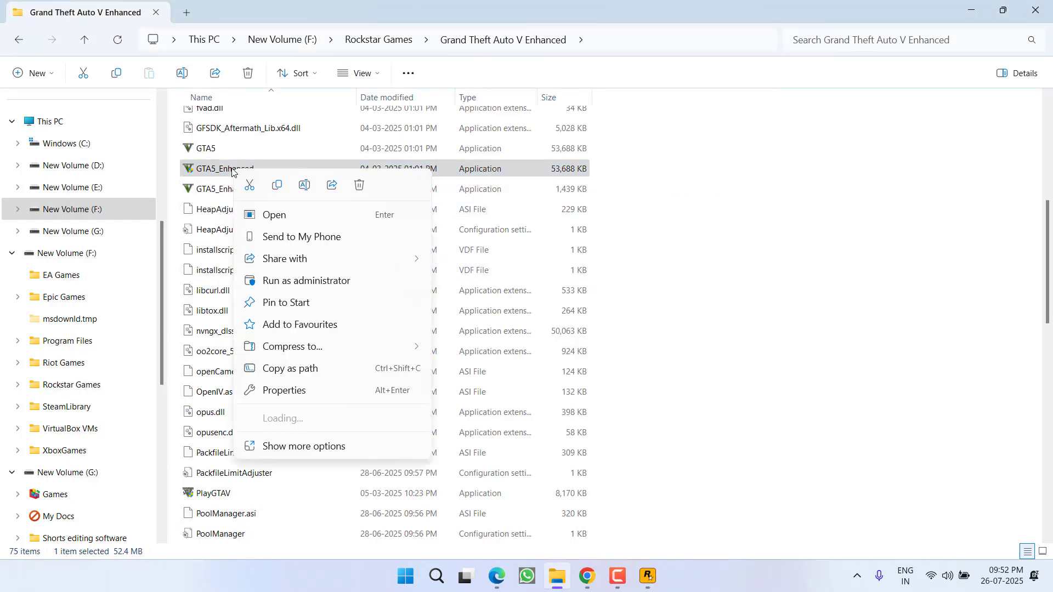